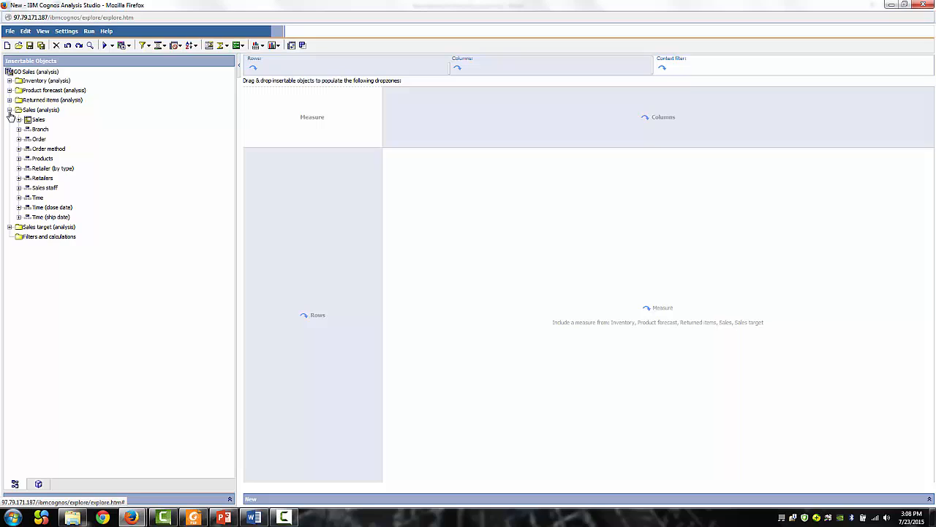
mouse_move(53, 168)
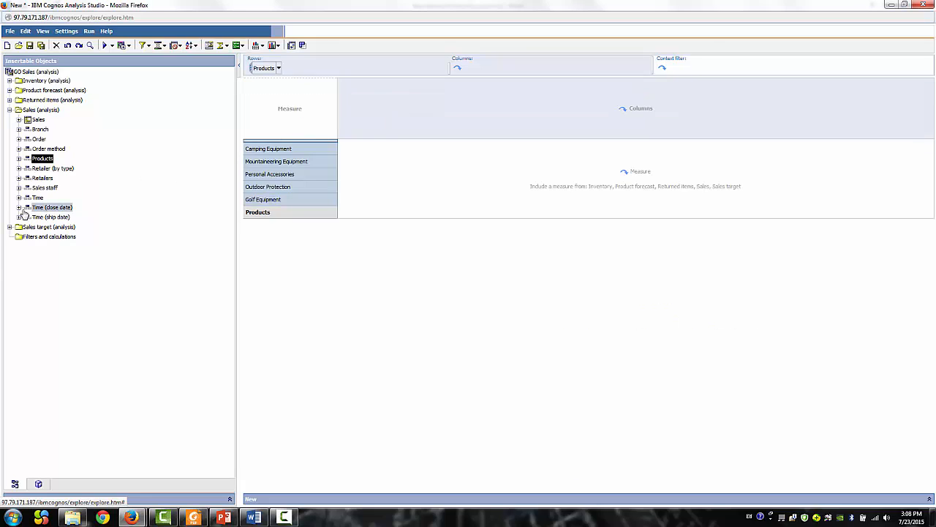
Expand Time (close date) to the 2013 quarters for use as crosstab columns.
left_click(18, 207)
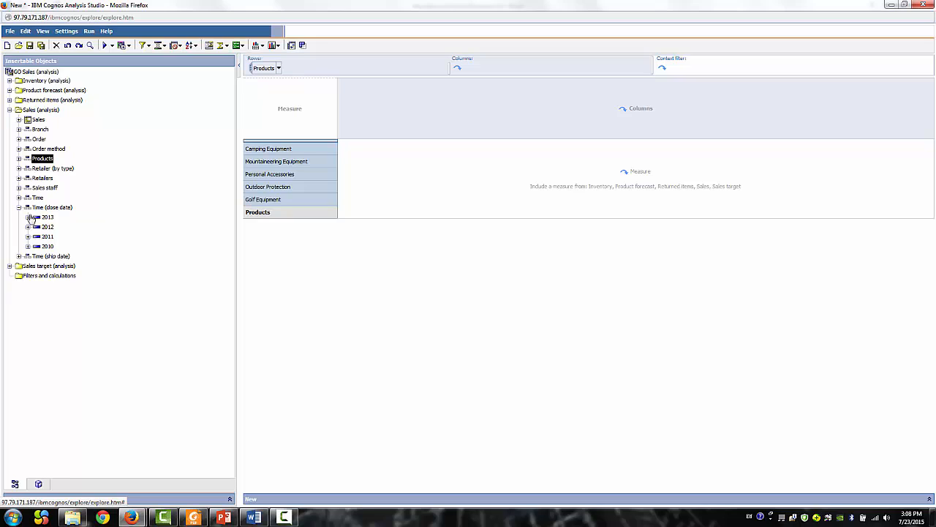
left_click(28, 217)
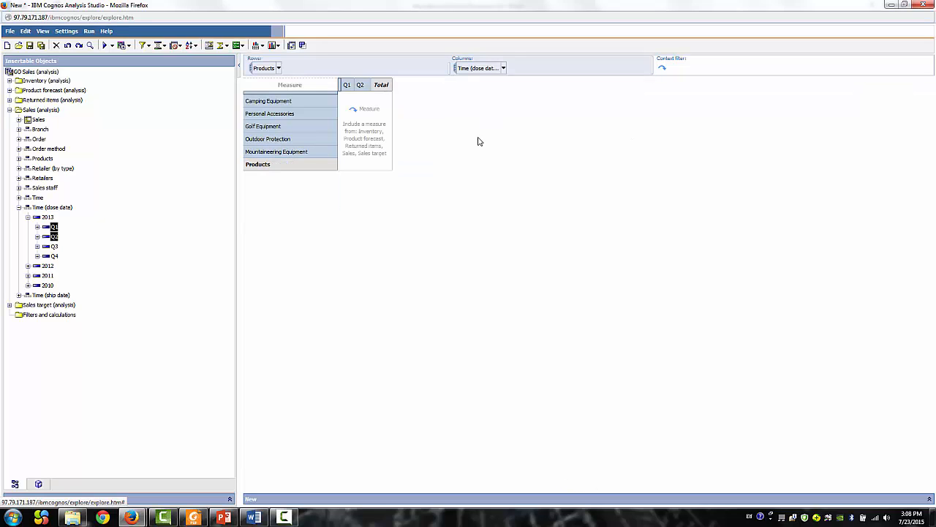
Choose Revenue from the Sales measures as the crosstab cell measure.
left_click(18, 120)
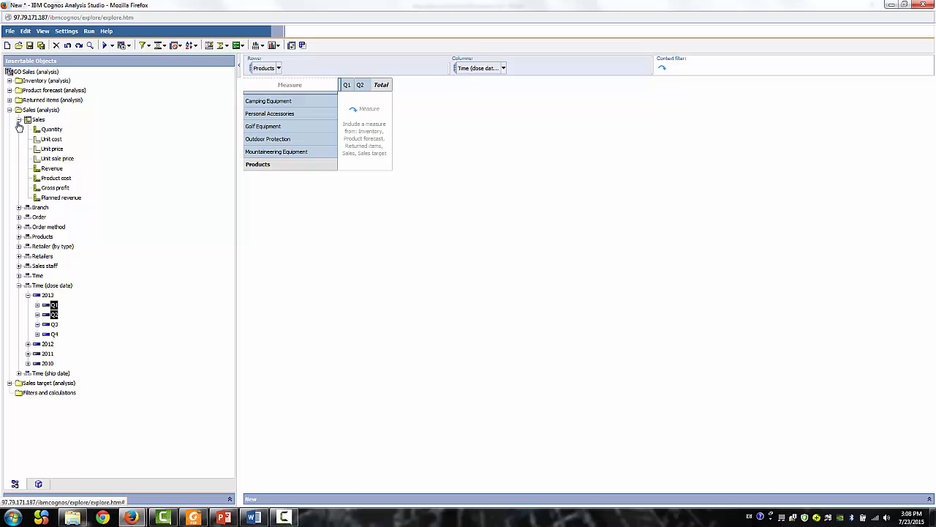
left_click(53, 168)
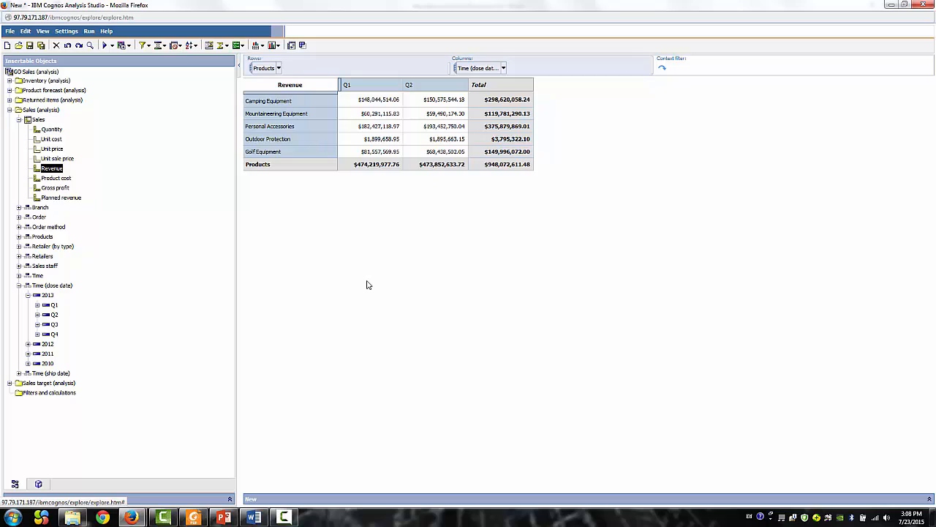
mouse_move(187, 305)
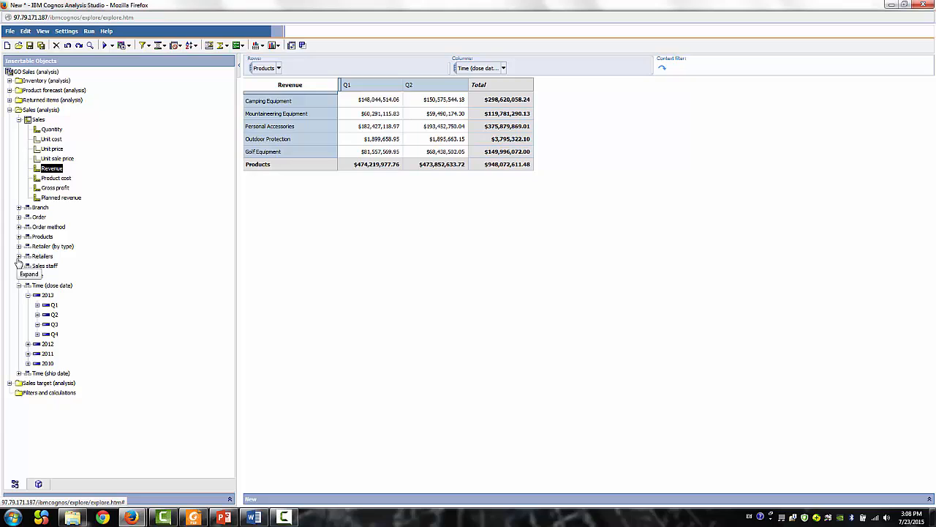
Expand Retailers to nest the territory level under the product rows.
left_click(17, 256)
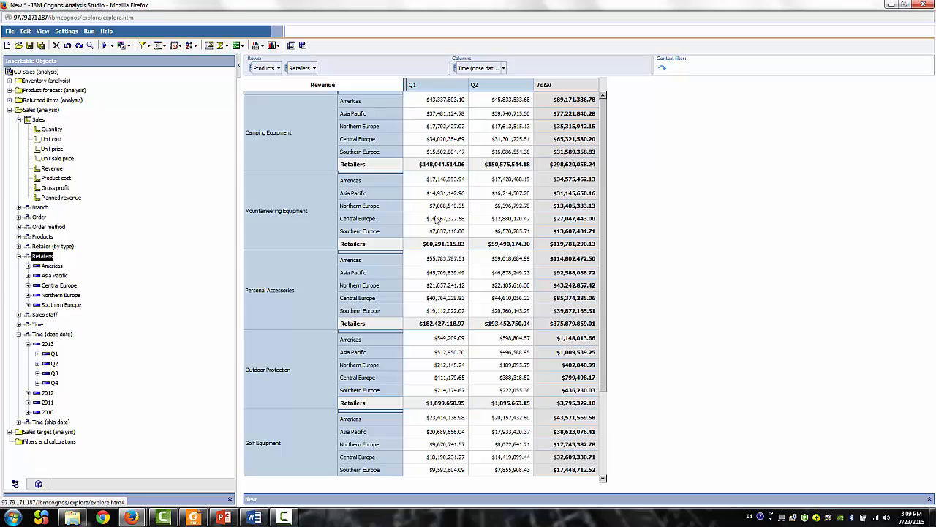
Expand the Q1 and Q2 columns into their months, January through June.
left_click(412, 85)
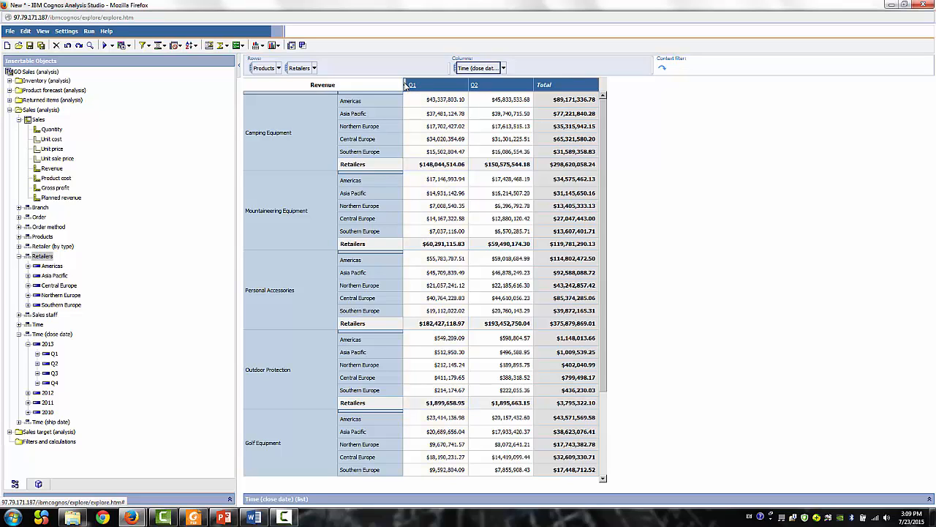
right_click(413, 85)
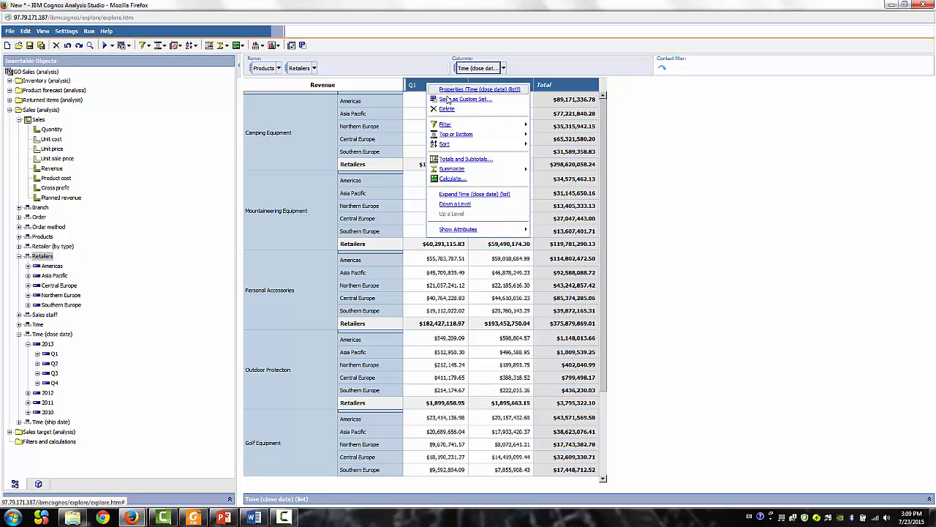
left_click(474, 193)
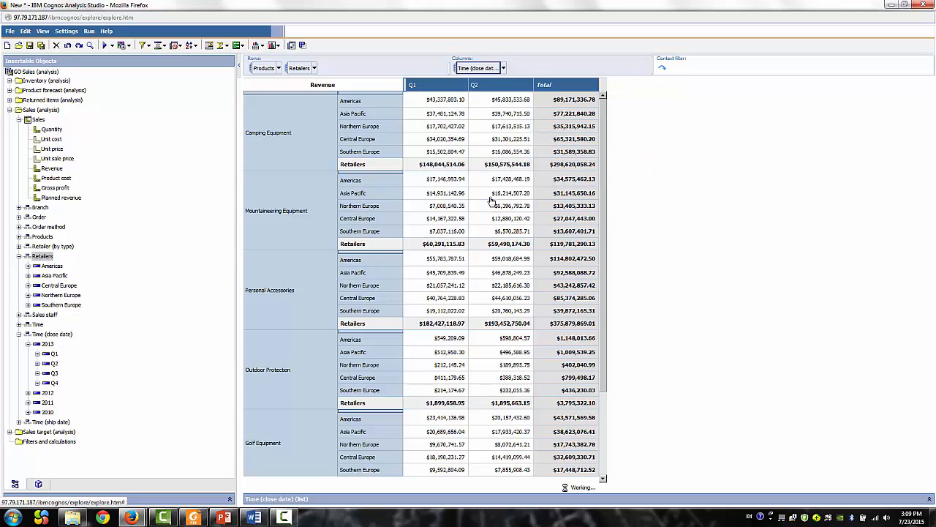
left_click(503, 69)
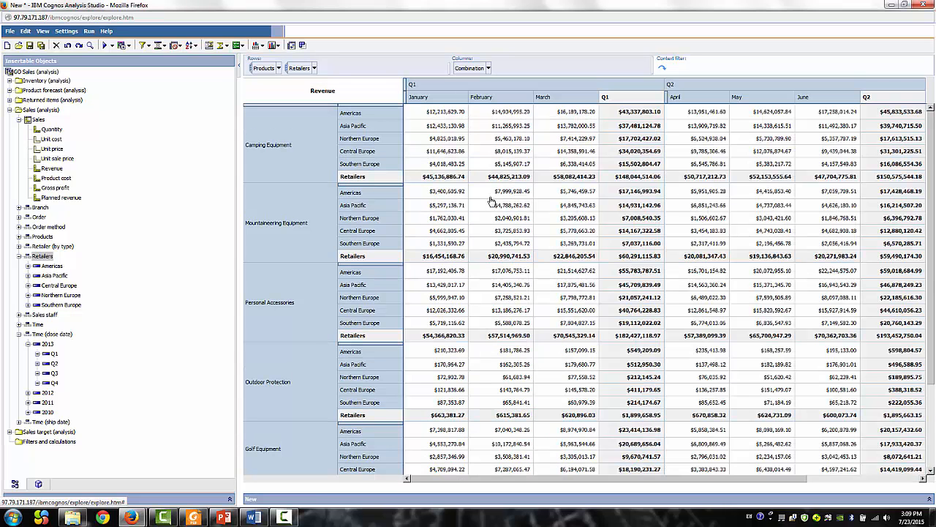
mouse_move(554, 481)
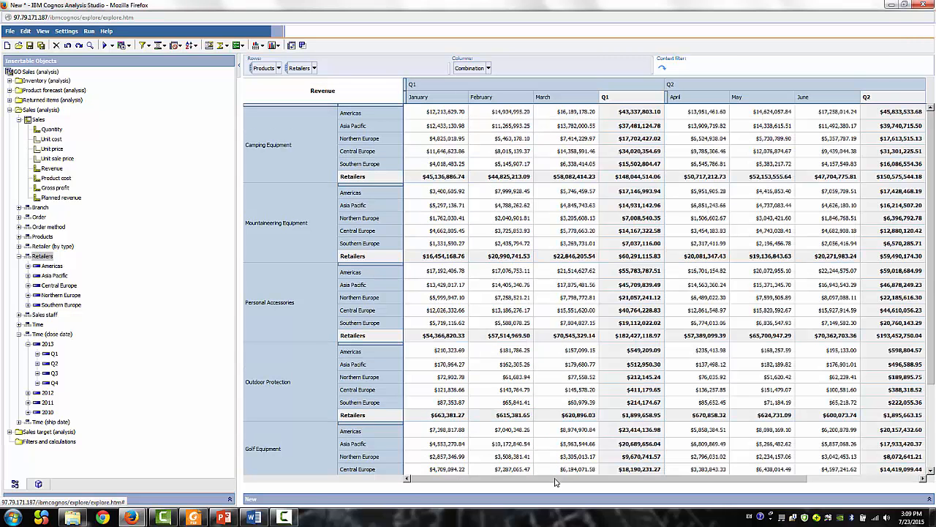
scroll("right", 3)
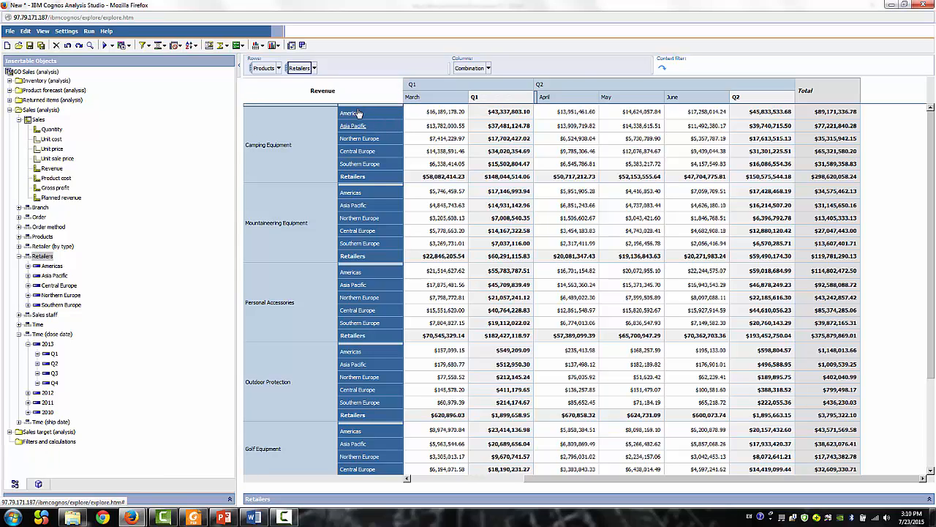
mouse_move(392, 137)
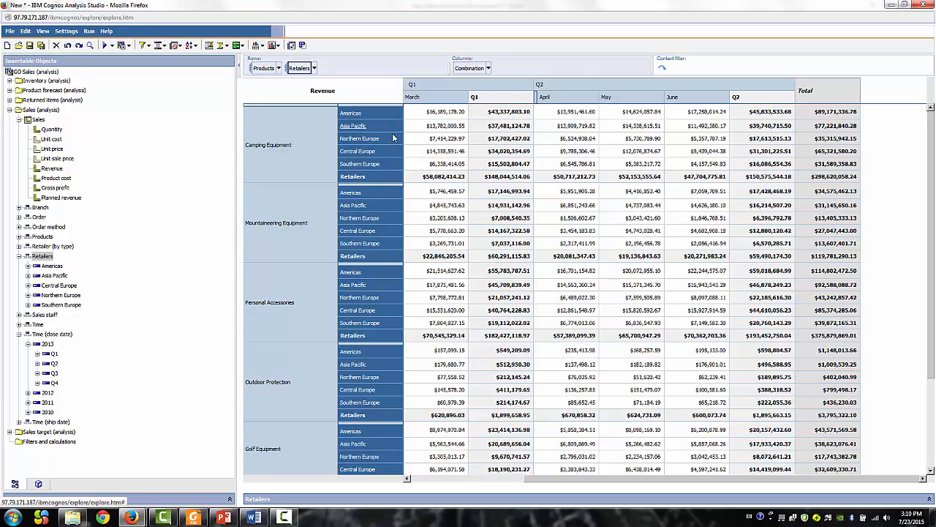
Exclude the Northern, Central and Southern Europe rows, keeping Americas and Asia Pacific.
left_click(360, 138)
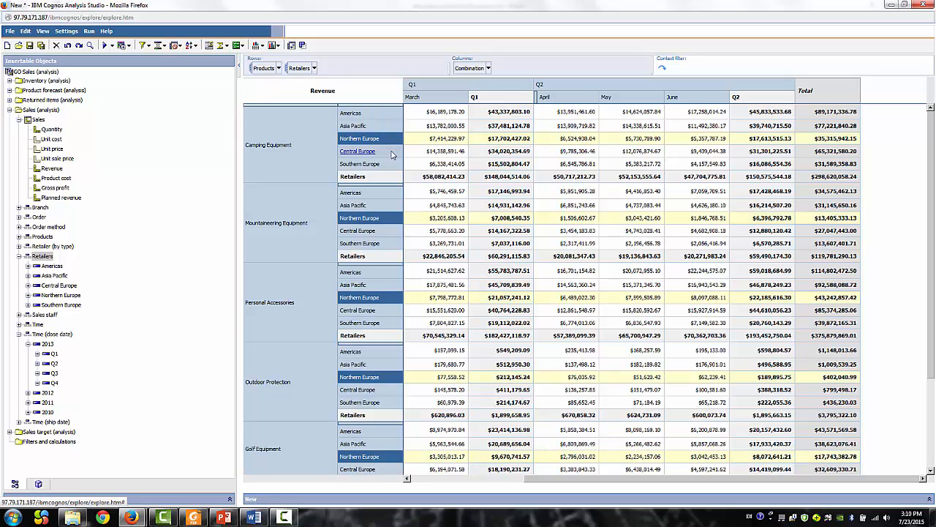
right_click(357, 151)
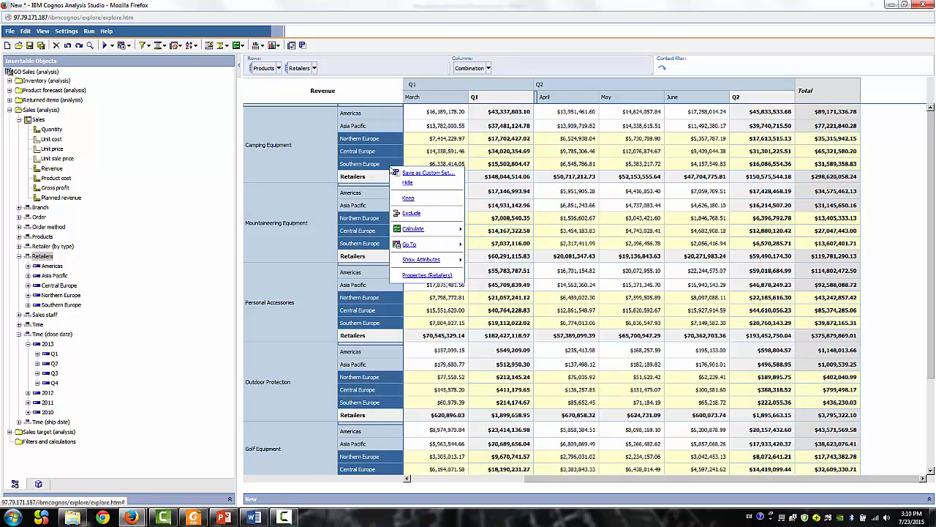
mouse_move(411, 213)
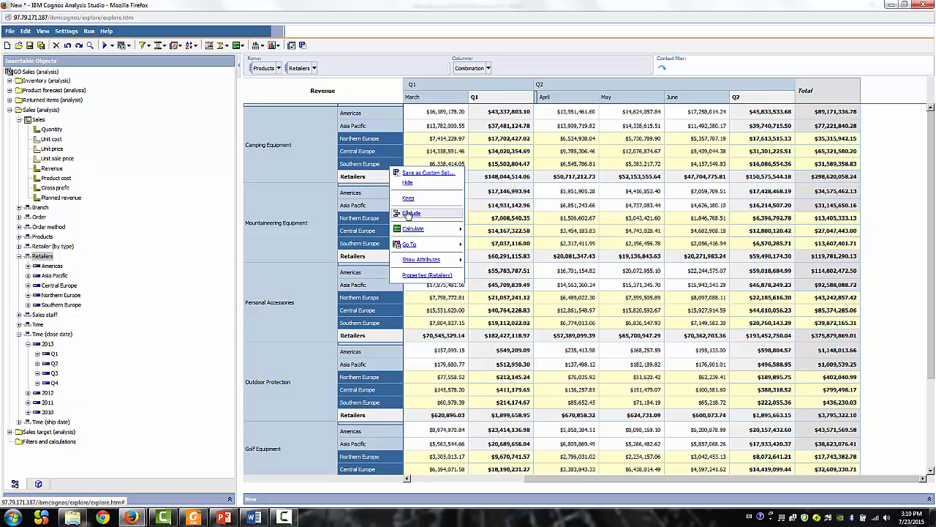
left_click(411, 213)
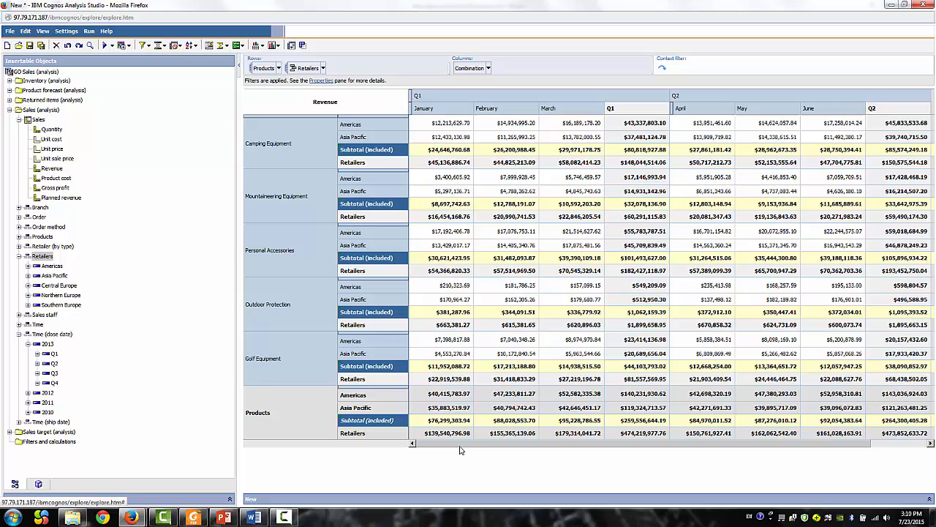
scroll("right", 3)
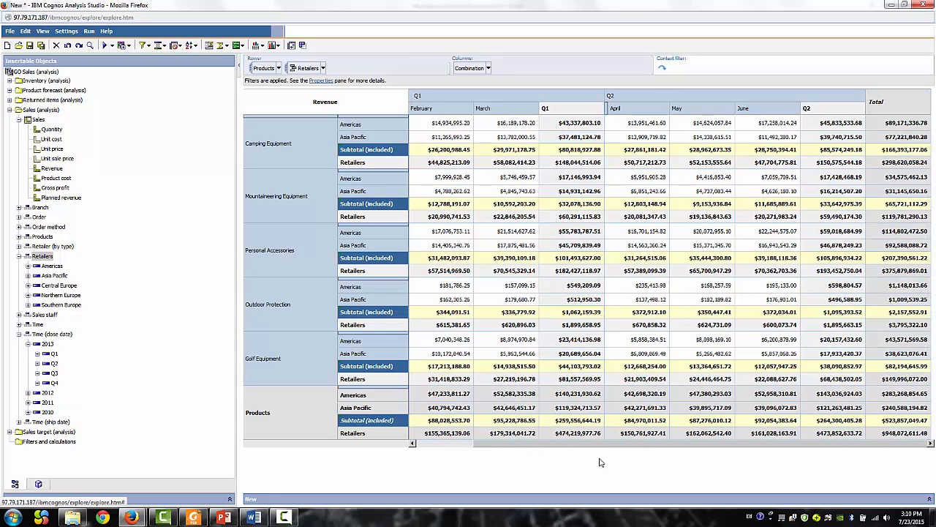